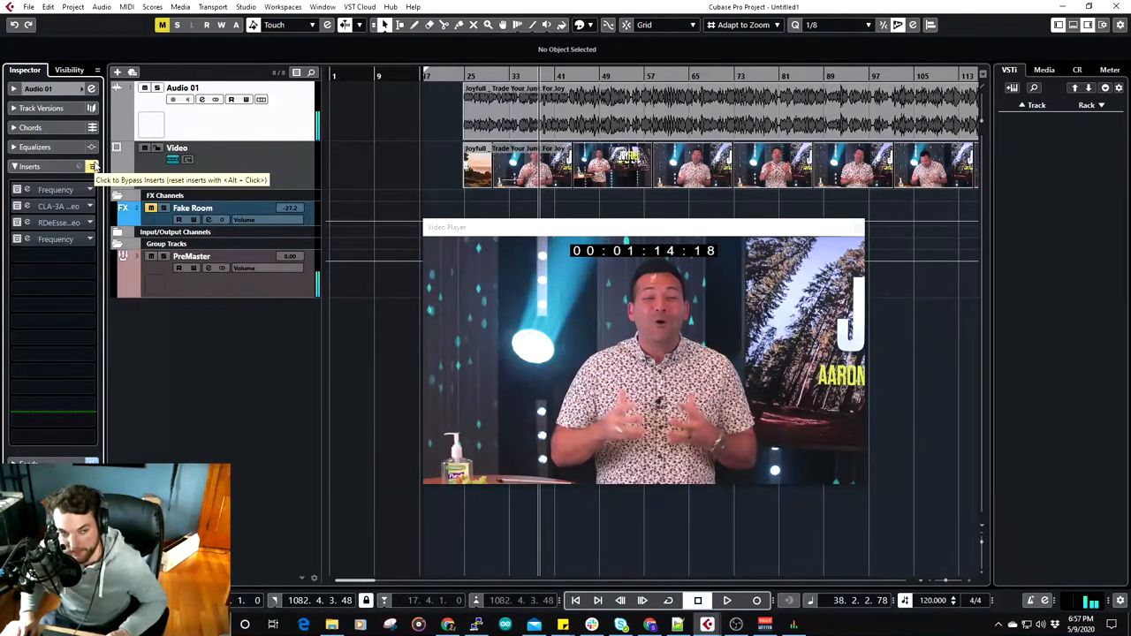
# Compare the effects bypassed, then boost the first EQ's band 2 to 153 Hz, +6 dB.
pyautogui.click(726, 600)
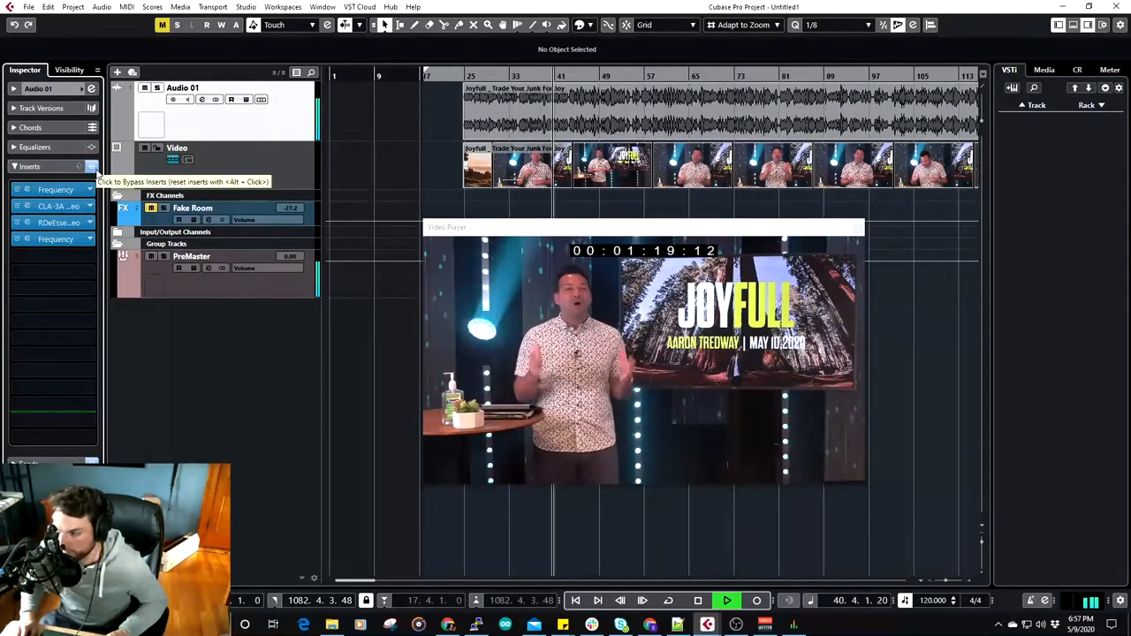
pyautogui.click(697, 600)
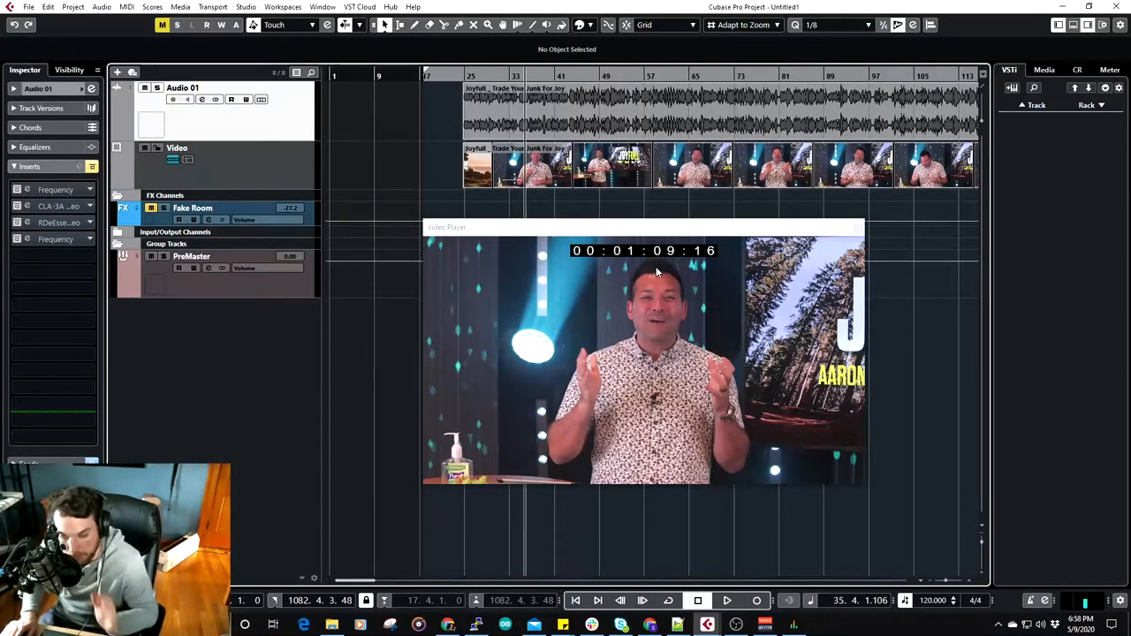
pyautogui.moveTo(55, 189)
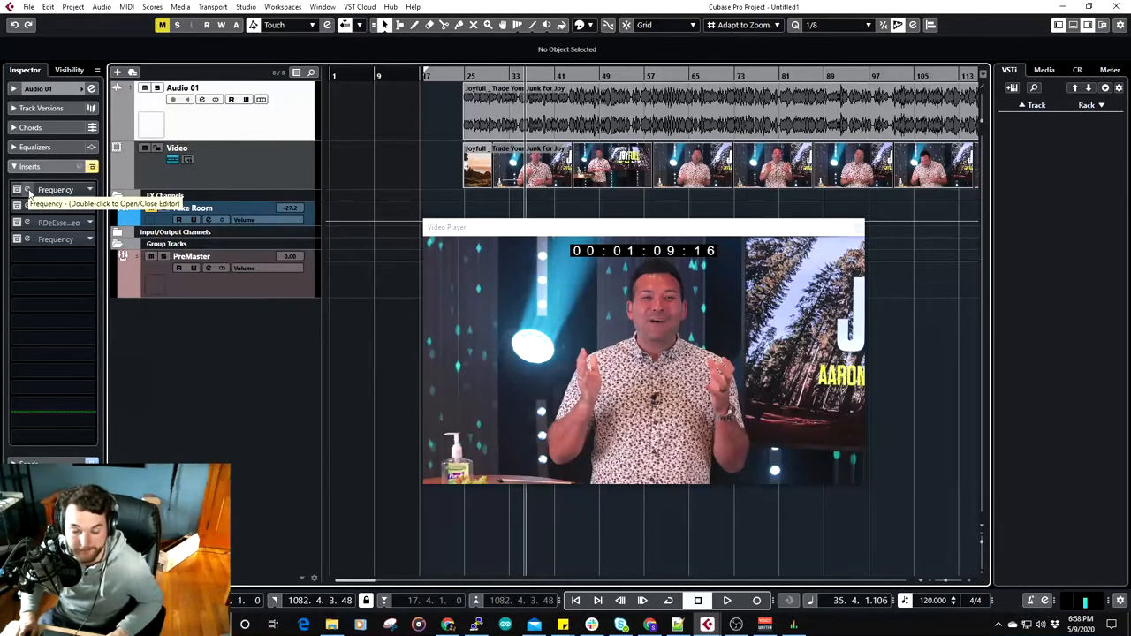
pyautogui.doubleClick(55, 189)
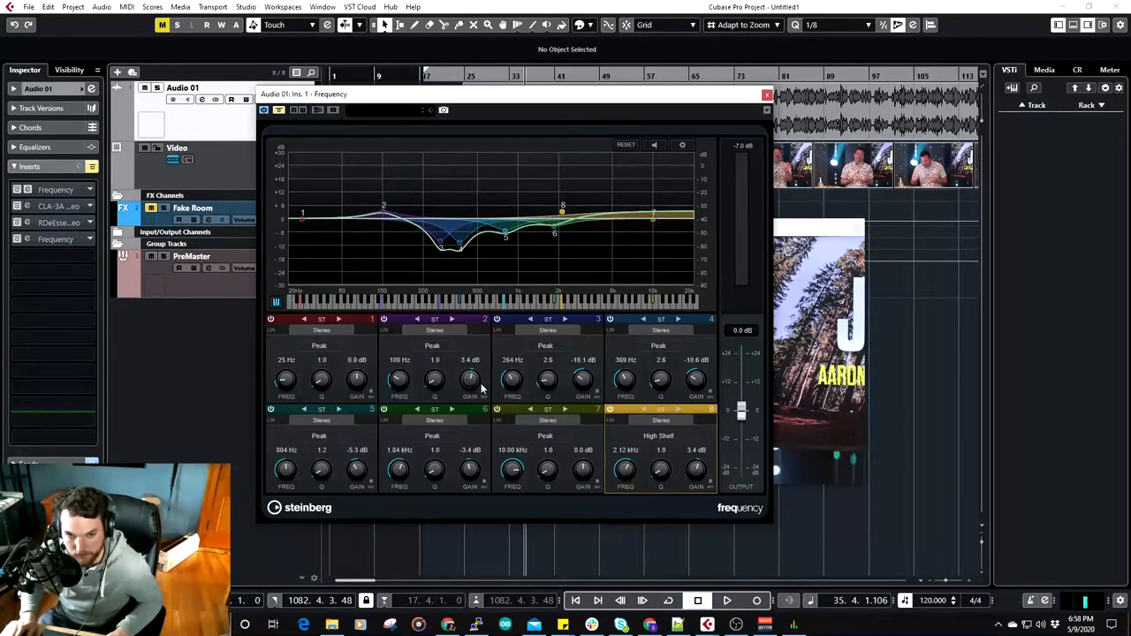
pyautogui.moveTo(470, 380); pyautogui.dragTo(470, 371)
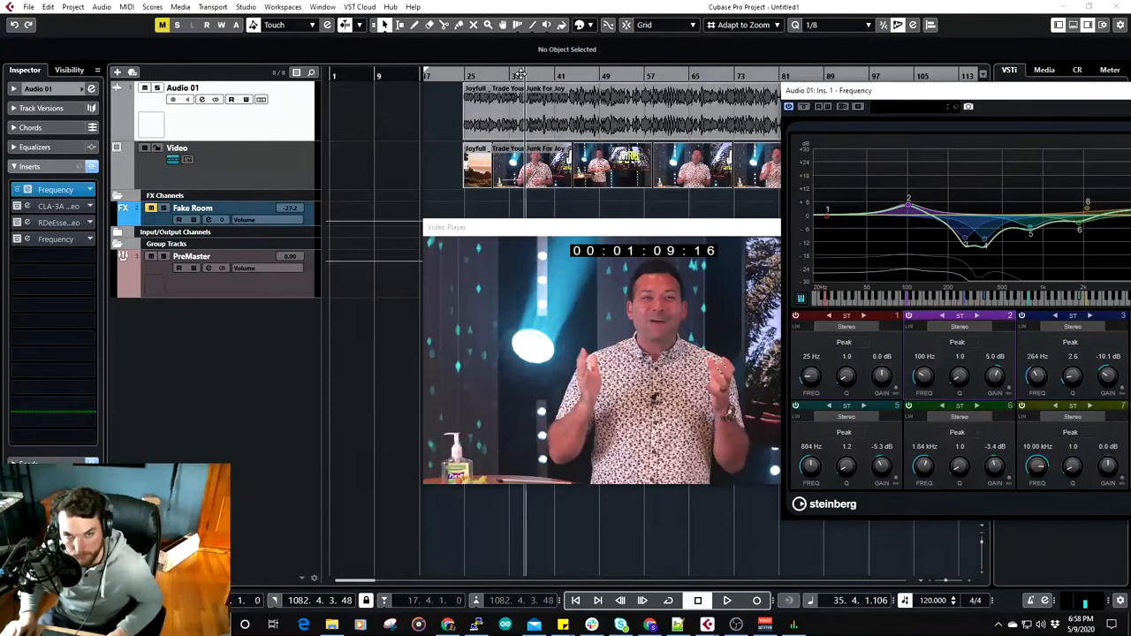
pyautogui.click(726, 601)
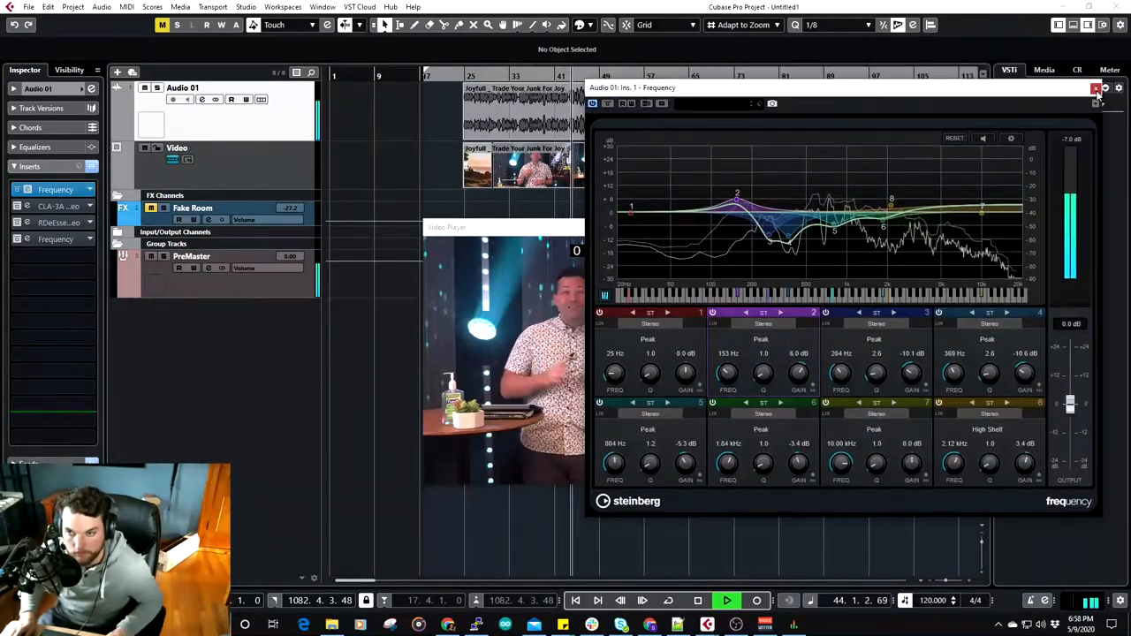
pyautogui.click(1095, 88)
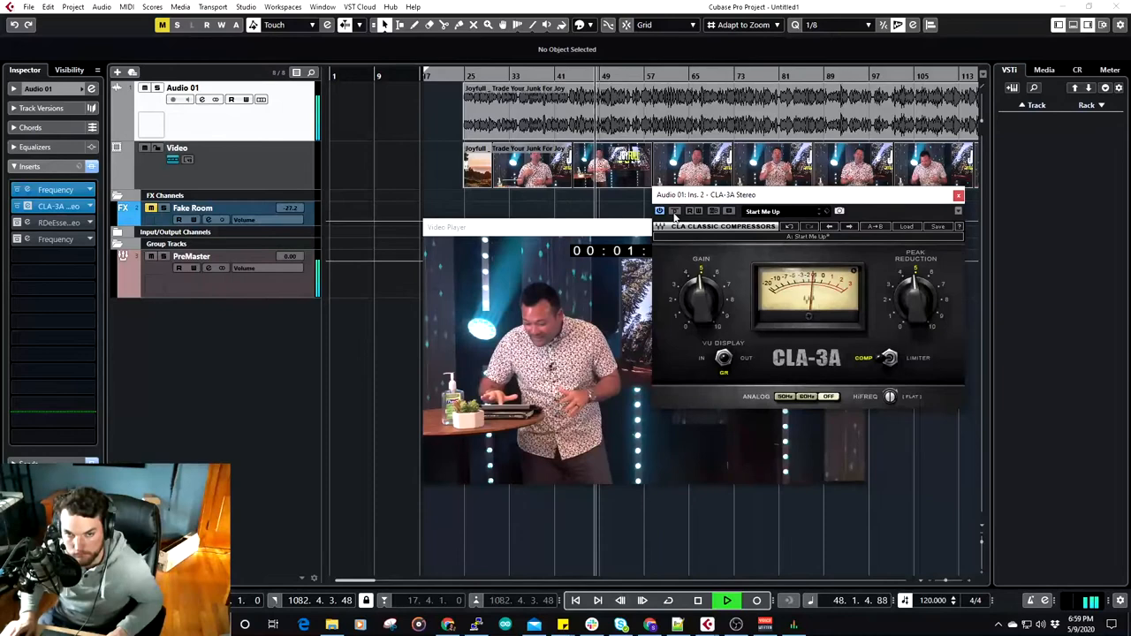
# Stop playback while the CLA-3A compressor editor is showing.
pyautogui.click(697, 601)
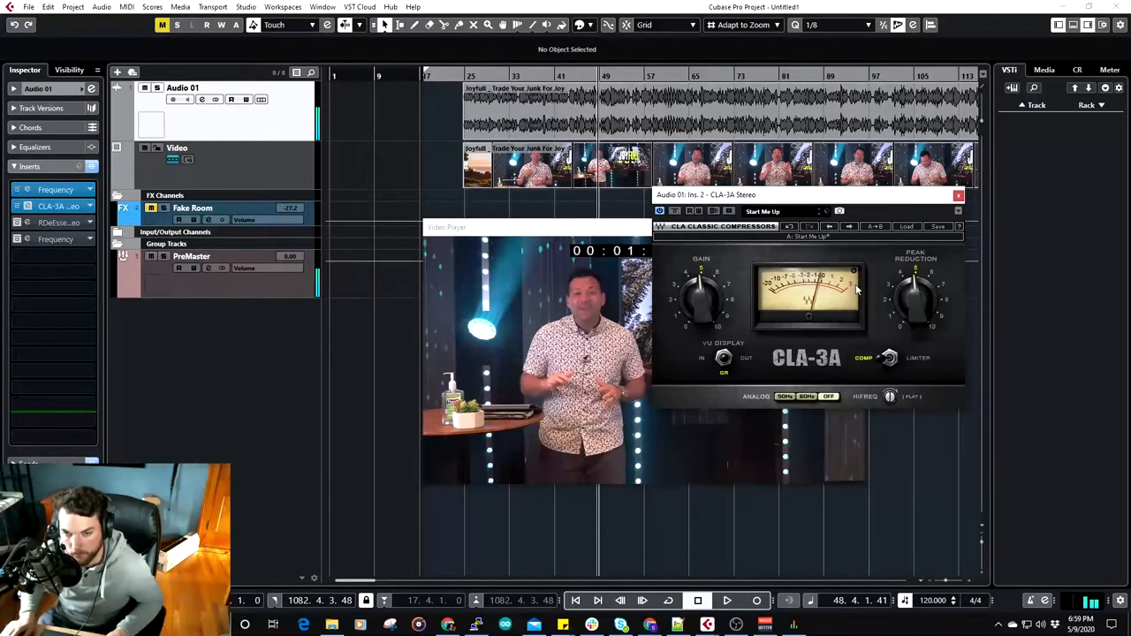
pyautogui.moveTo(808, 261)
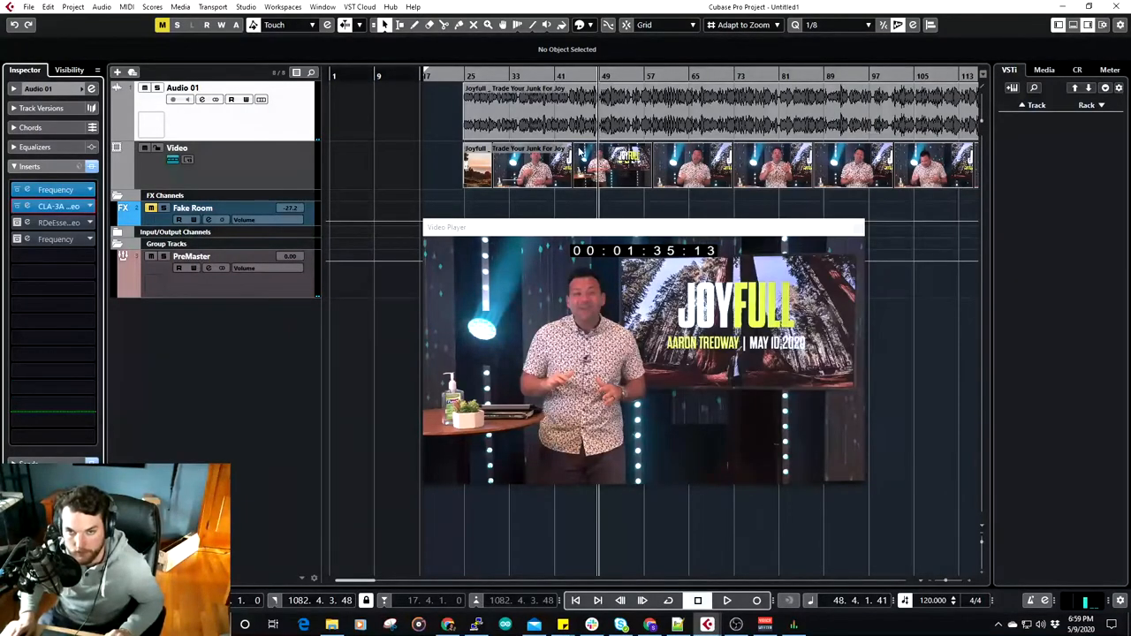
pyautogui.moveTo(191, 256)
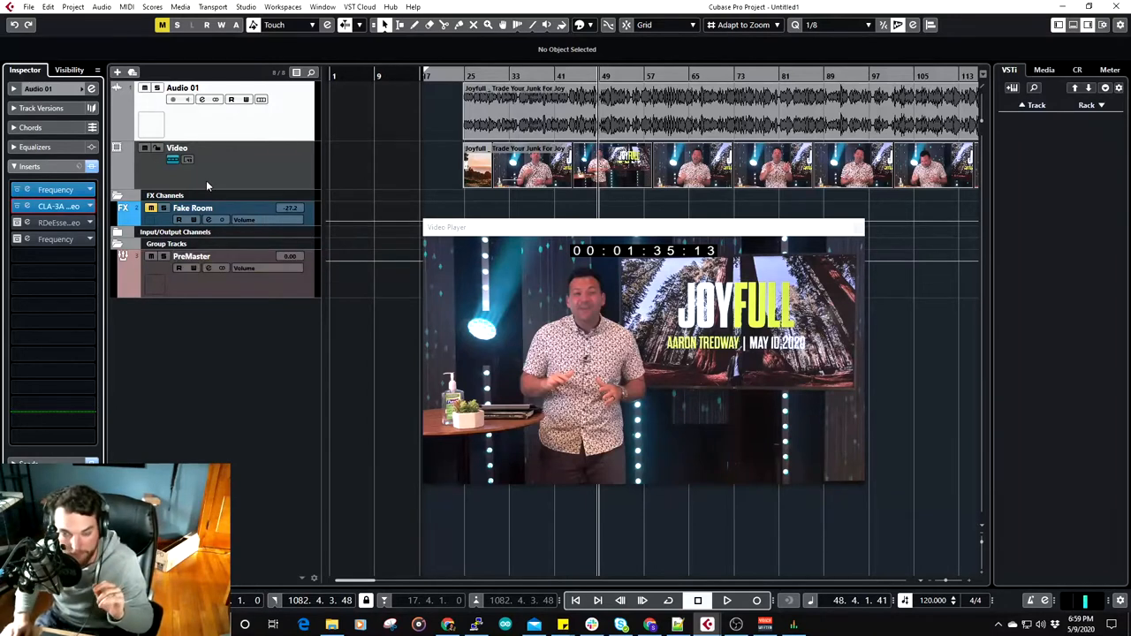
pyautogui.moveTo(185, 241)
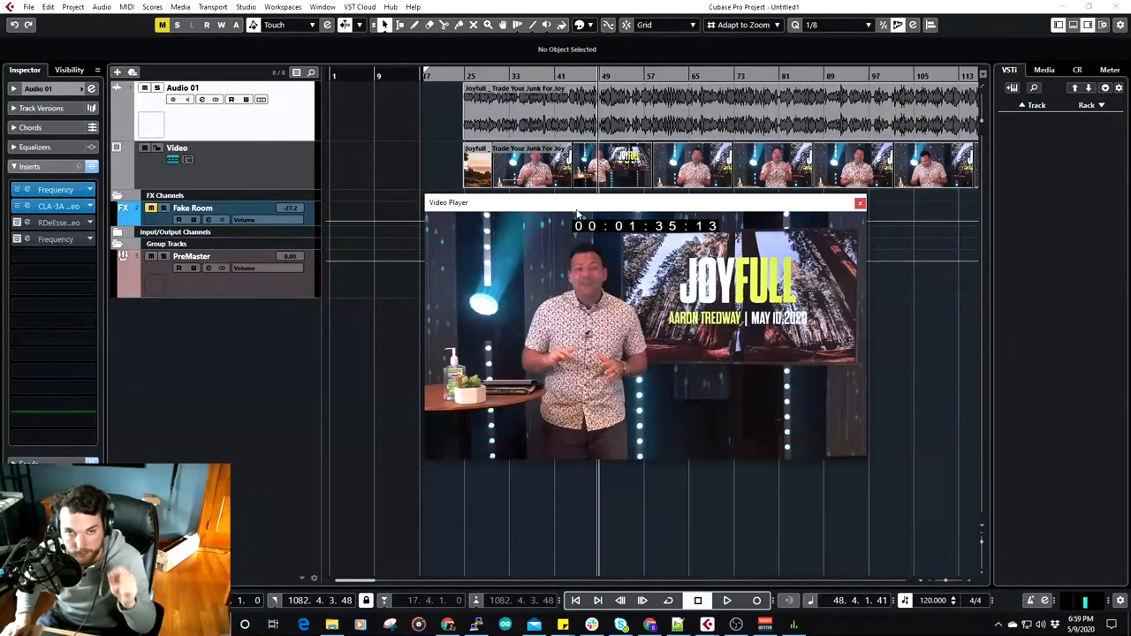
# Open the RDeEsser insert's settings and play the voice track to review them.
pyautogui.click(57, 221)
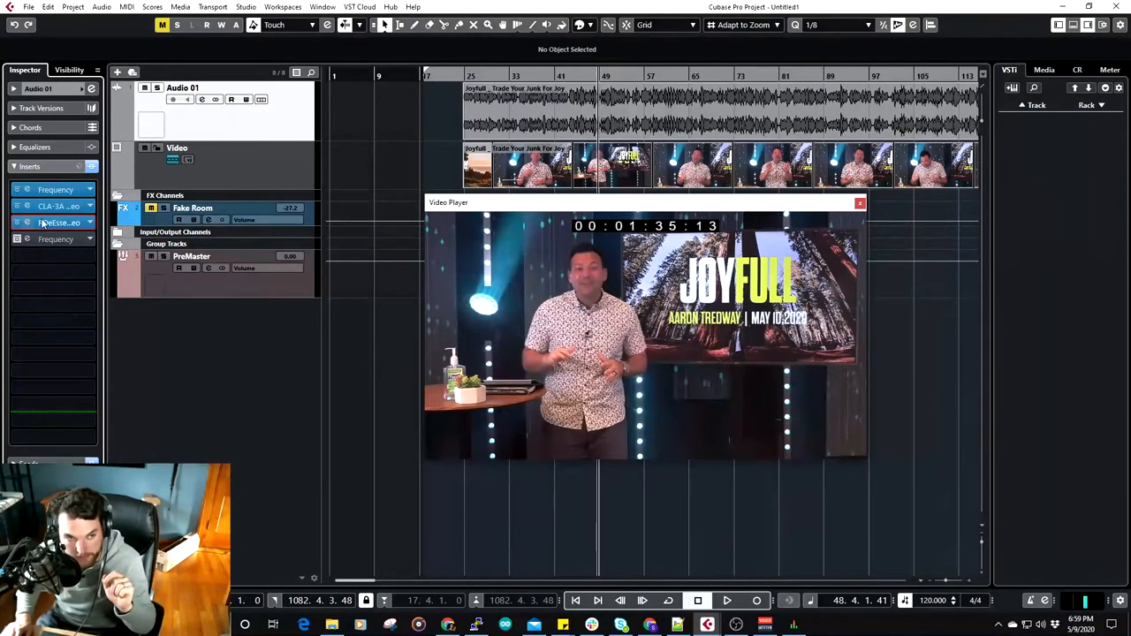
pyautogui.click(60, 223)
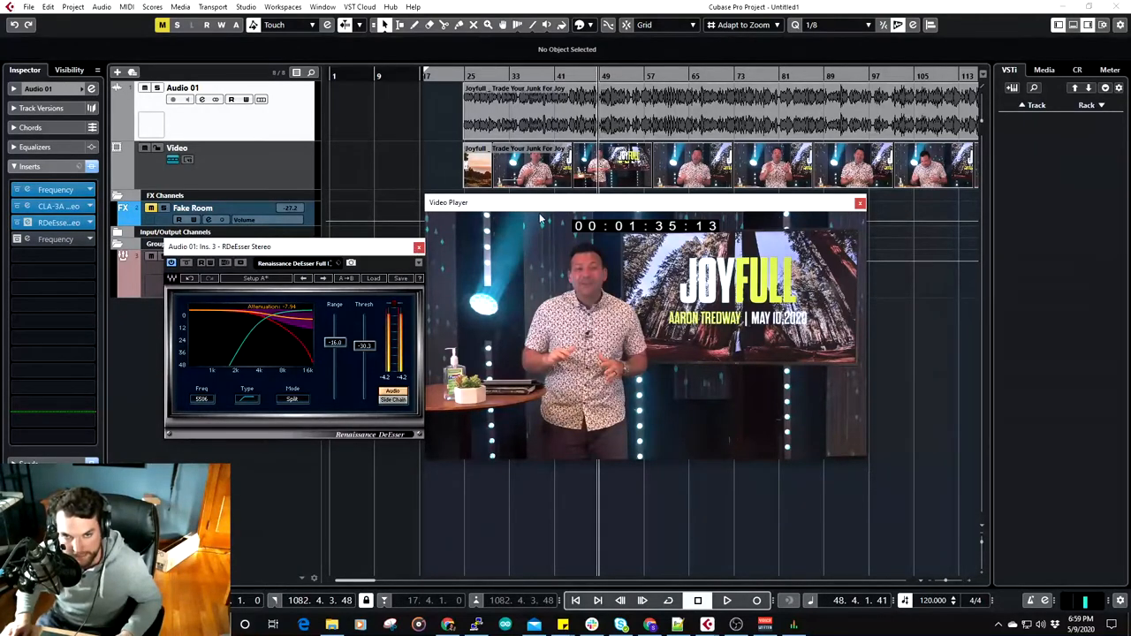
pyautogui.click(726, 600)
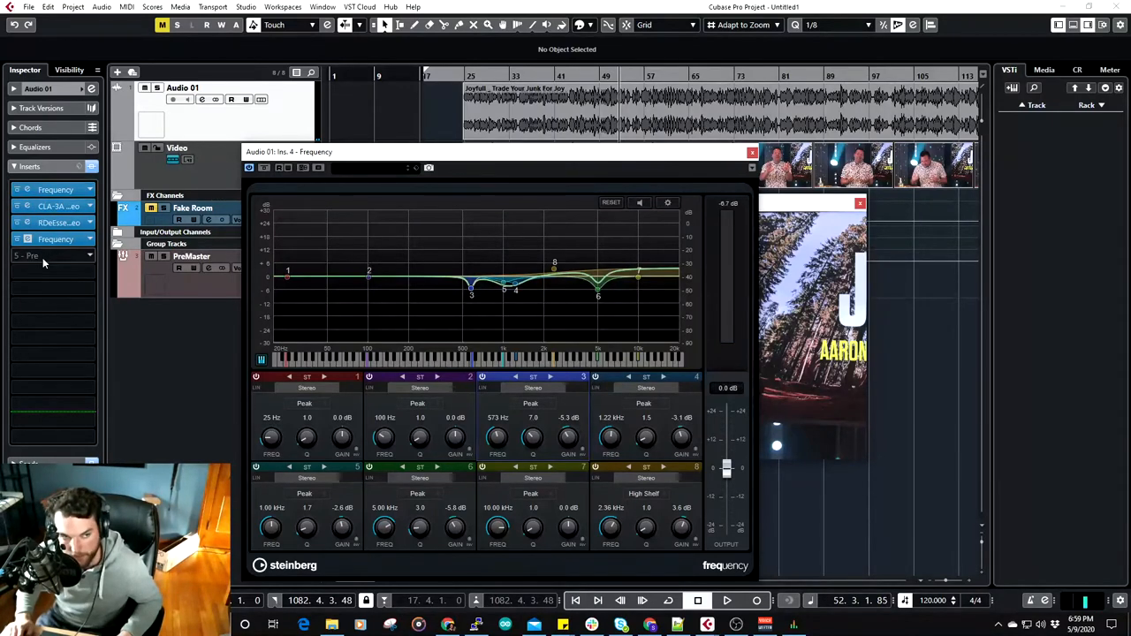
# Deepen the second EQ's 573 Hz cut to -5.8 dB and close its editor.
pyautogui.click(726, 600)
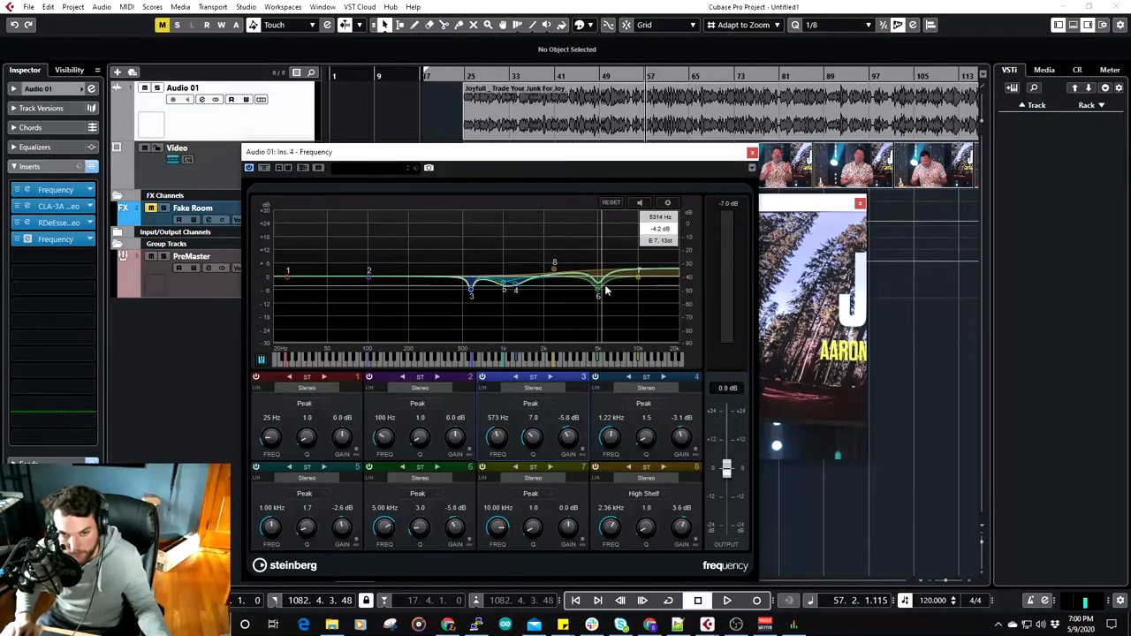
pyautogui.moveTo(717, 166)
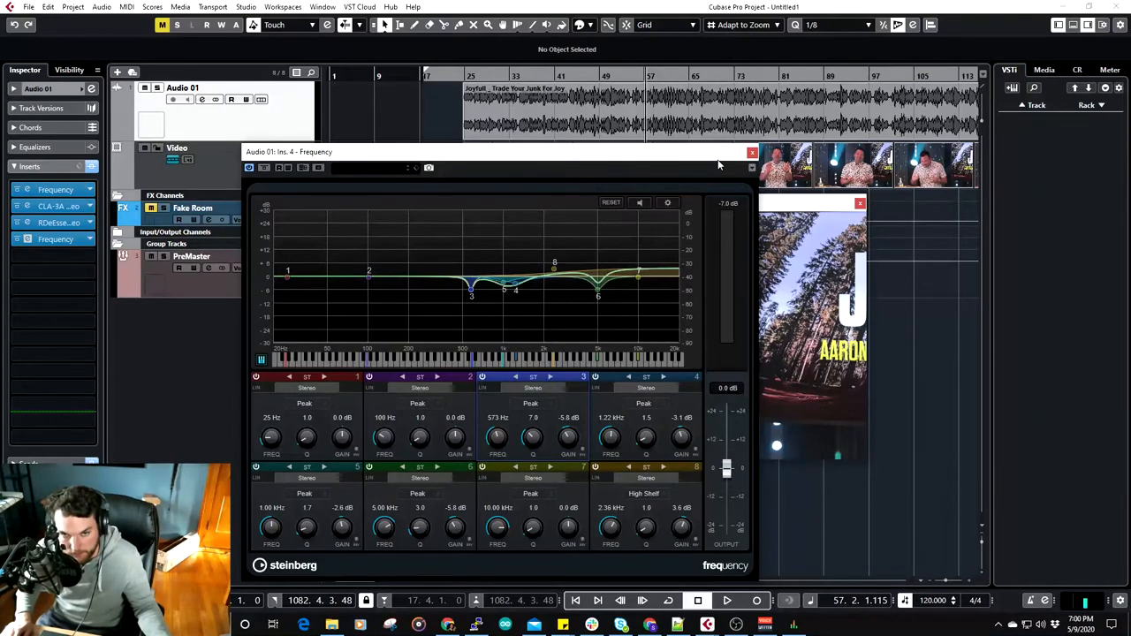
pyautogui.click(752, 152)
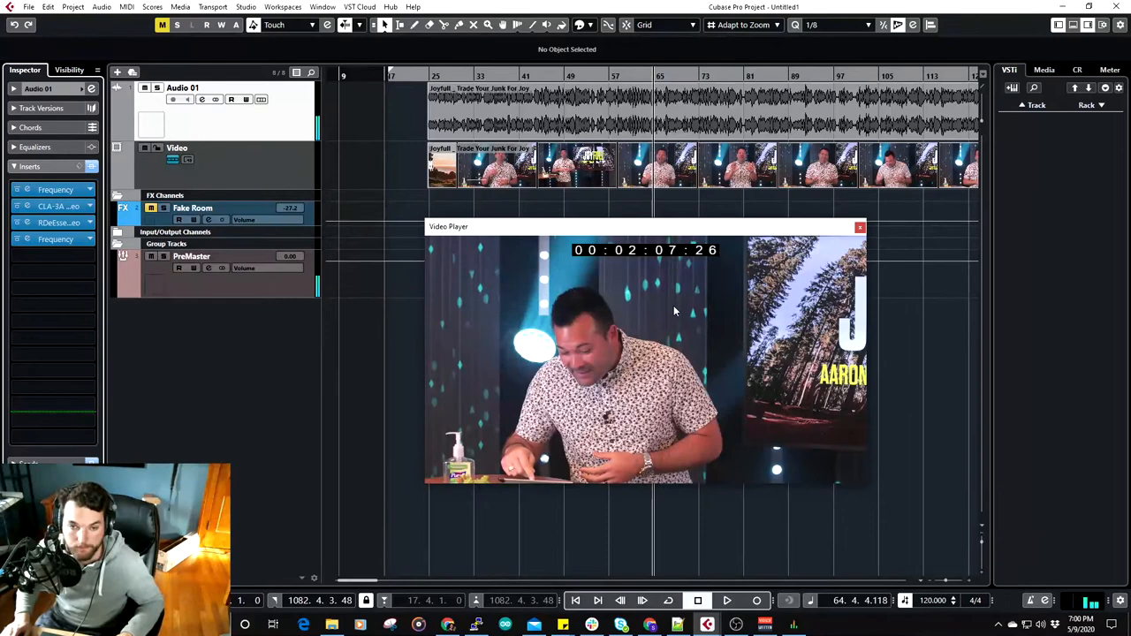
pyautogui.moveTo(530, 221)
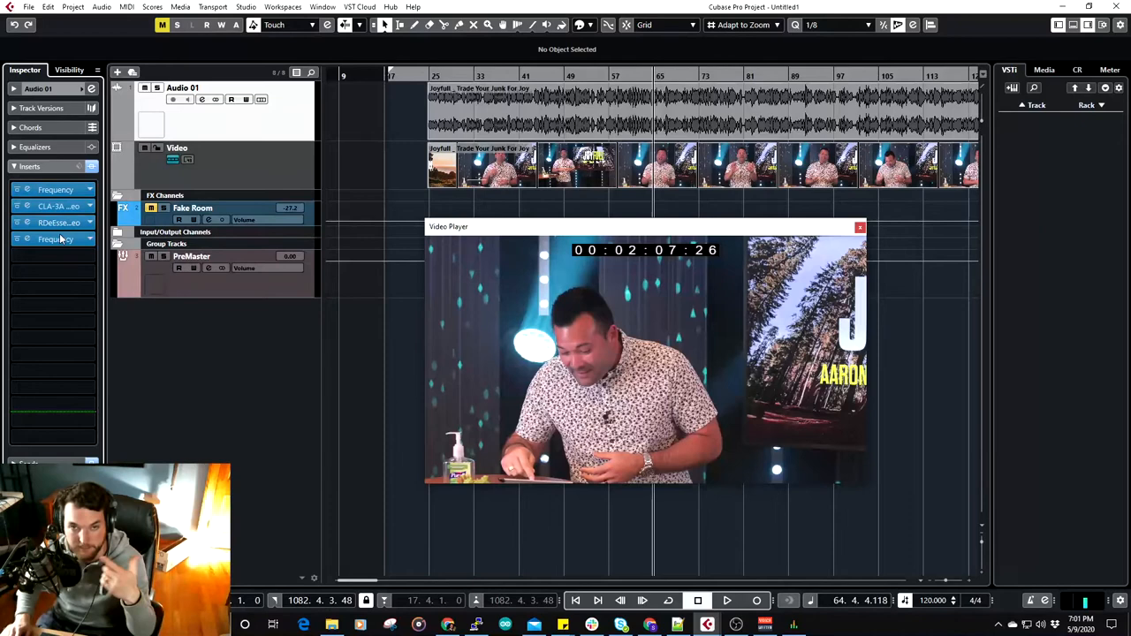
pyautogui.moveTo(367, 212)
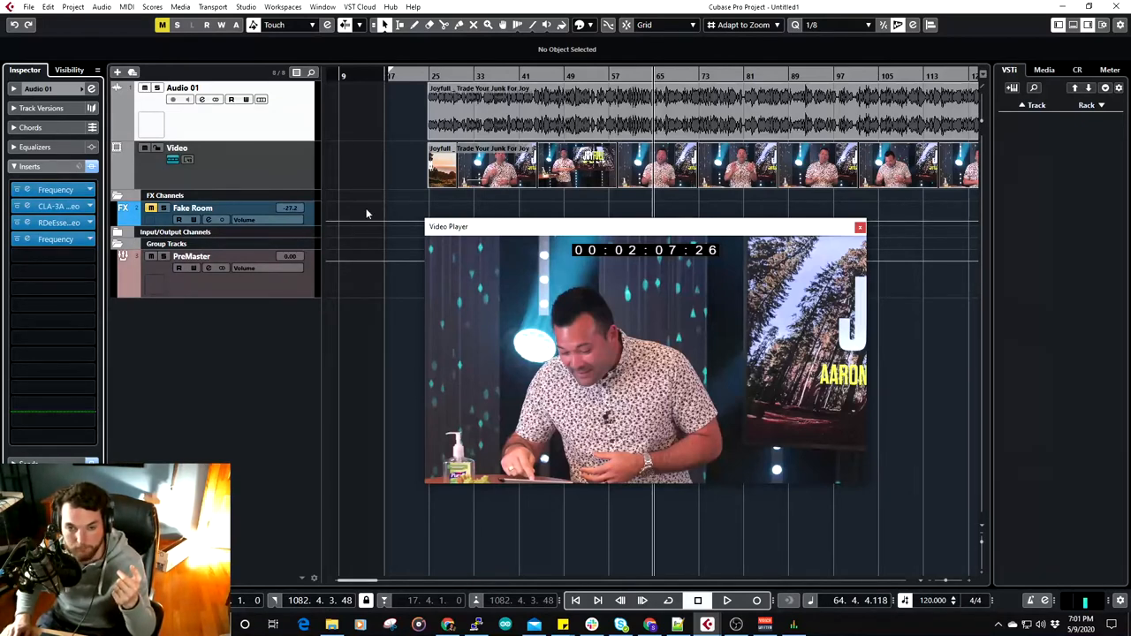